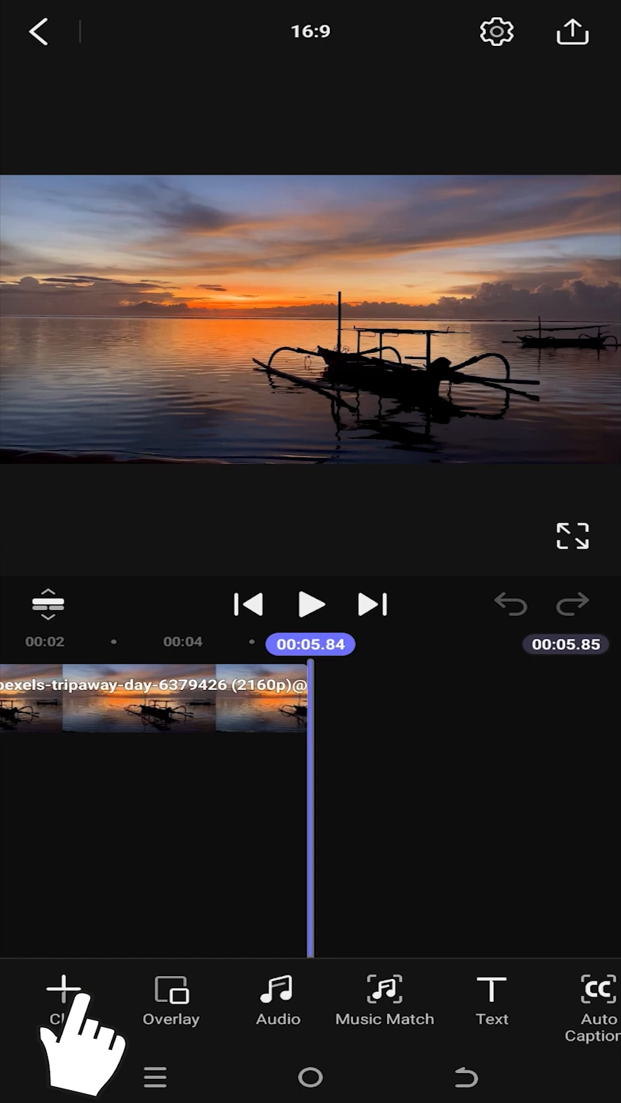
Add the penguin beach video after the sunset boats clip
{"action": "left_click", "coordinate": [63, 993]}
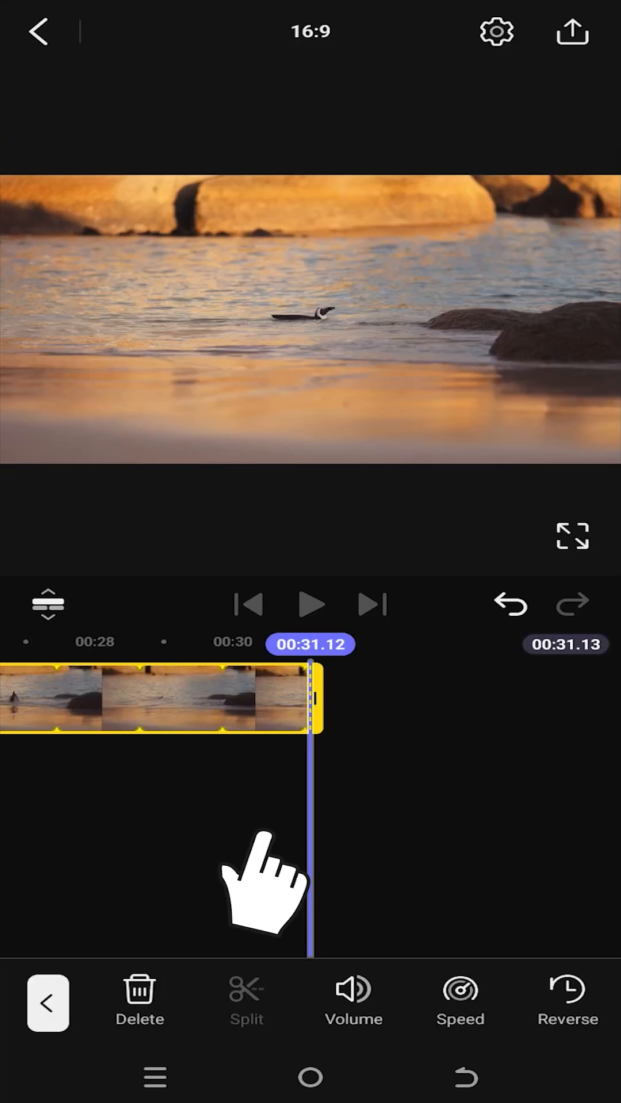
Open the transition effects for the cut between the sunset and penguin clips
{"action": "left_click", "coordinate": [48, 1003]}
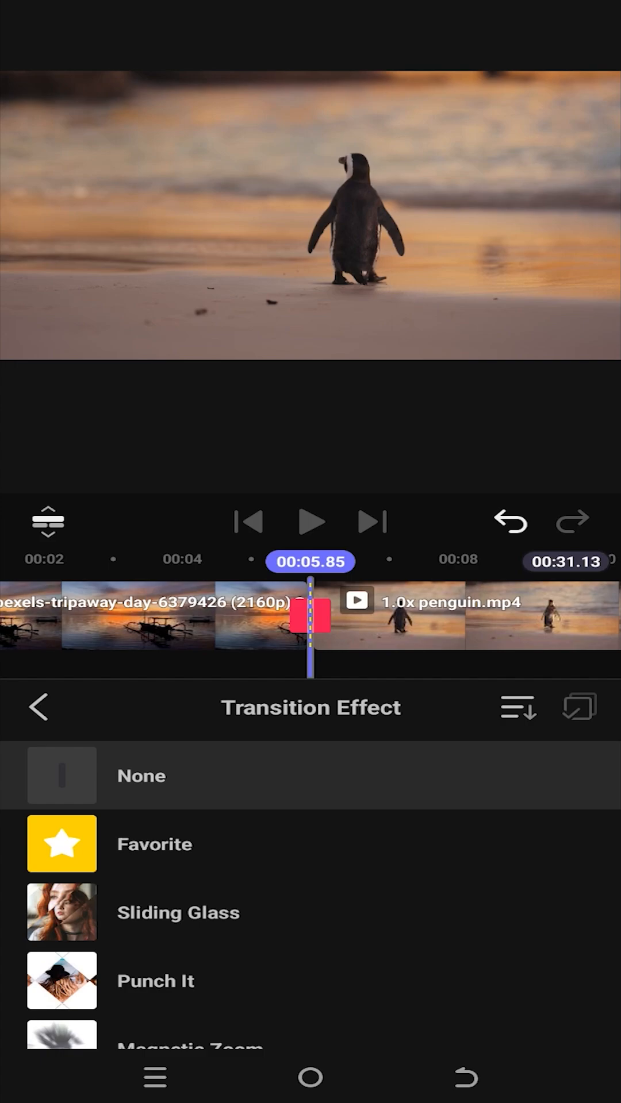
Scroll to the end of the transition list and choose Get More
{"action": "scroll", "scroll_direction": "down", "scroll_amount": 3}
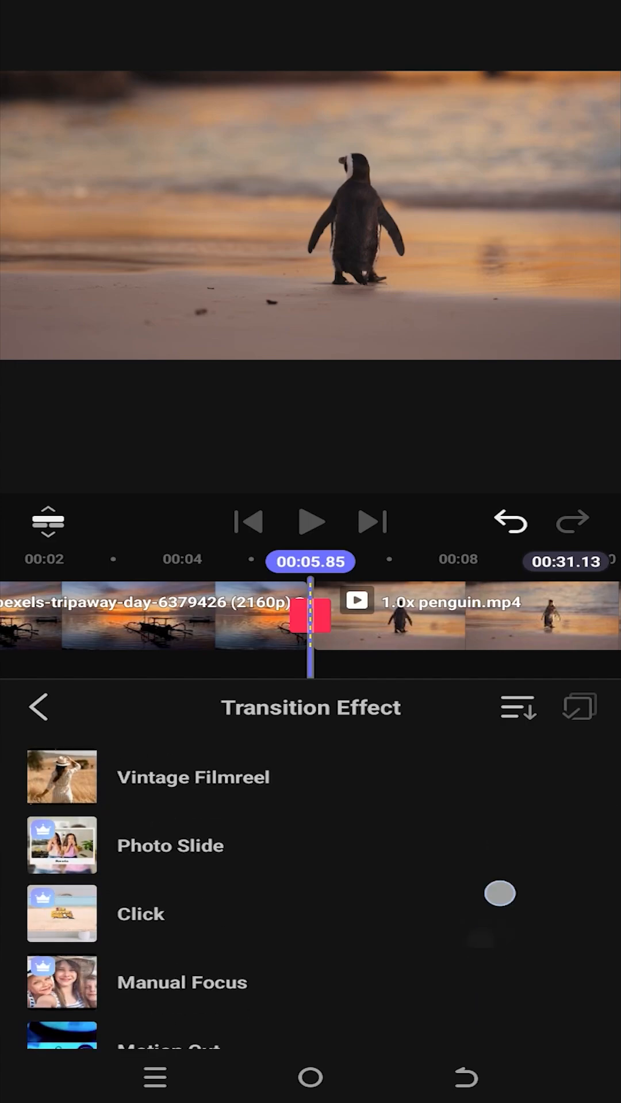
{"action": "scroll", "scroll_direction": "down", "scroll_amount": 3}
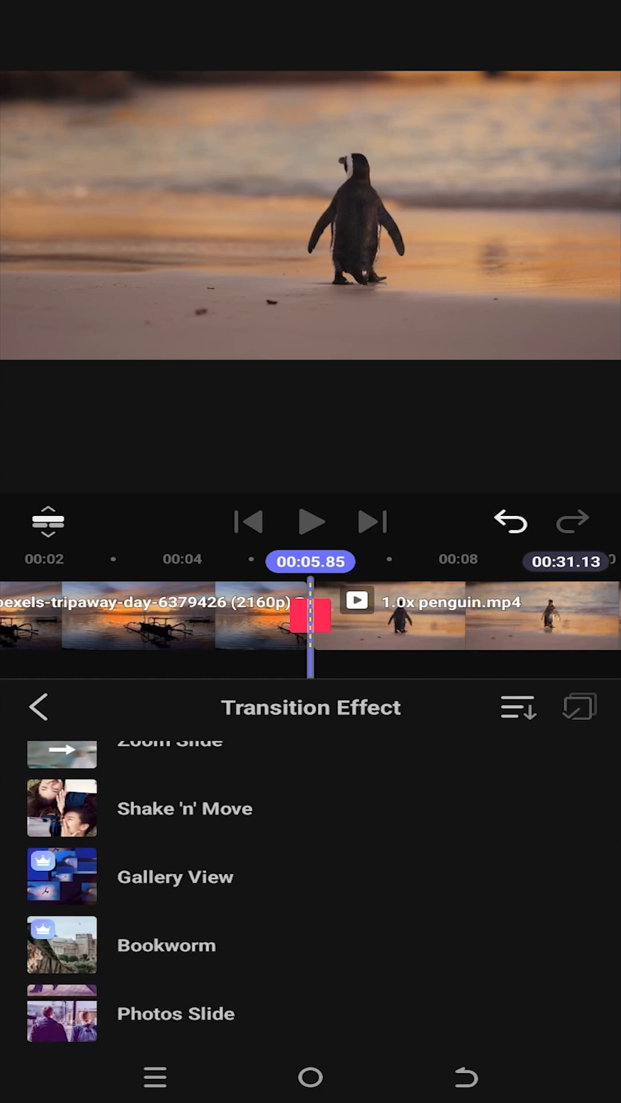
{"action": "scroll", "scroll_direction": "down", "scroll_amount": 3}
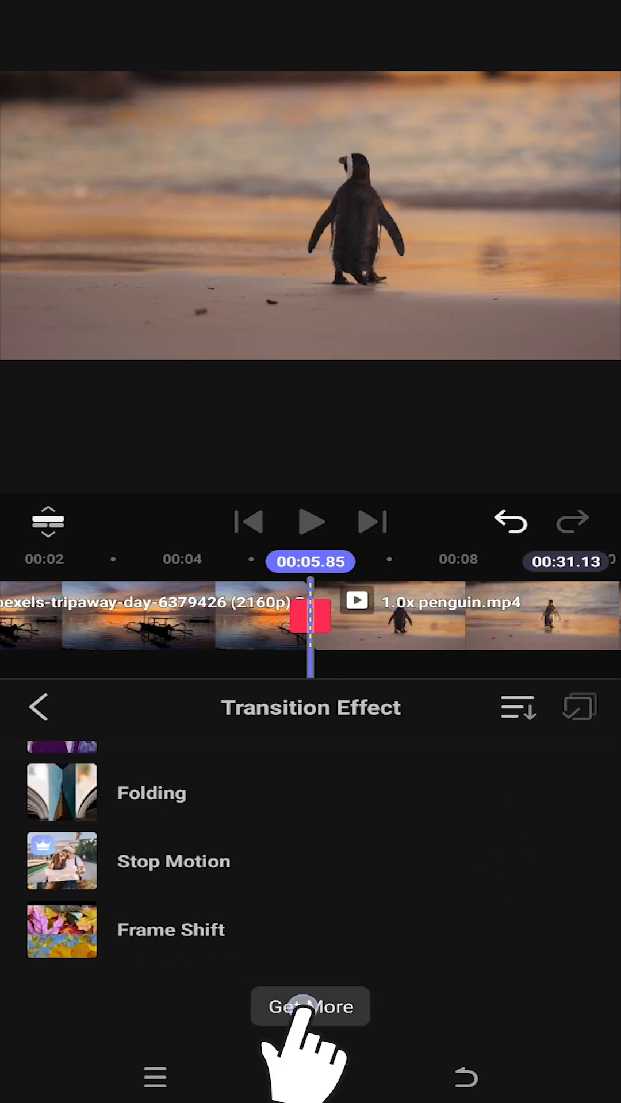
{"action": "left_click", "coordinate": [310, 1006]}
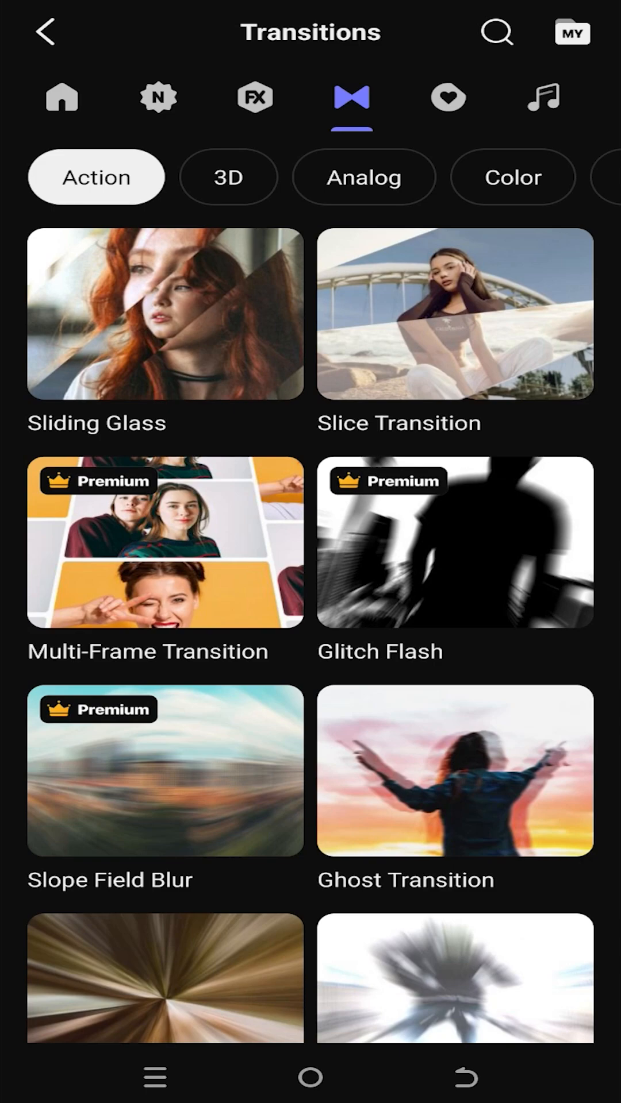
Download Slice Transition from the Action category and return to the editor
{"action": "left_click", "coordinate": [456, 314]}
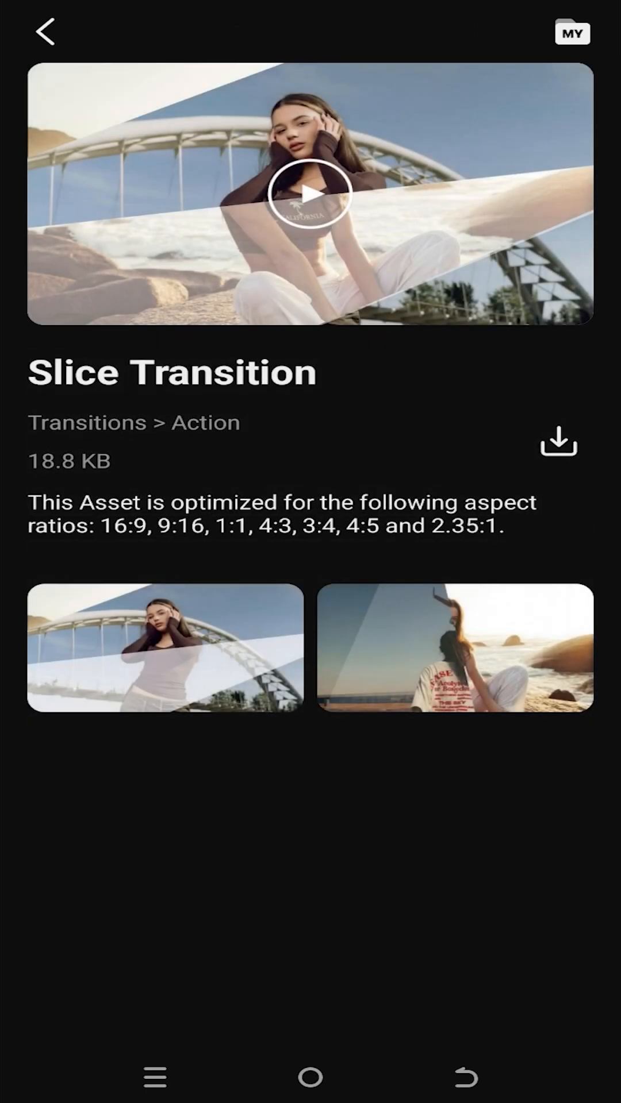
{"action": "left_click", "coordinate": [558, 441]}
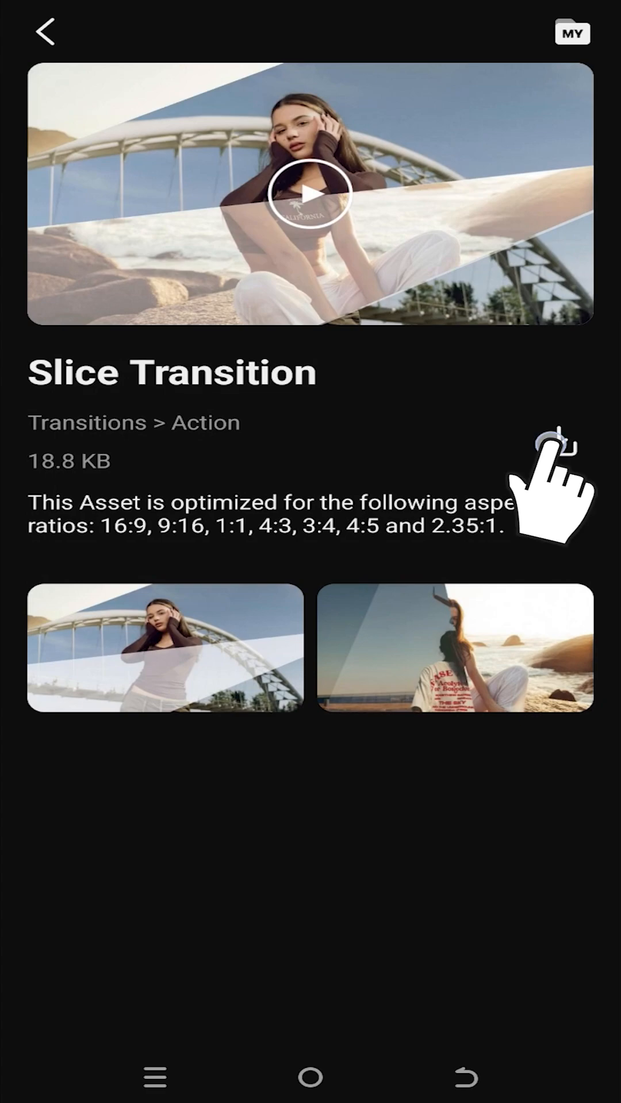
{"action": "left_click", "coordinate": [44, 32]}
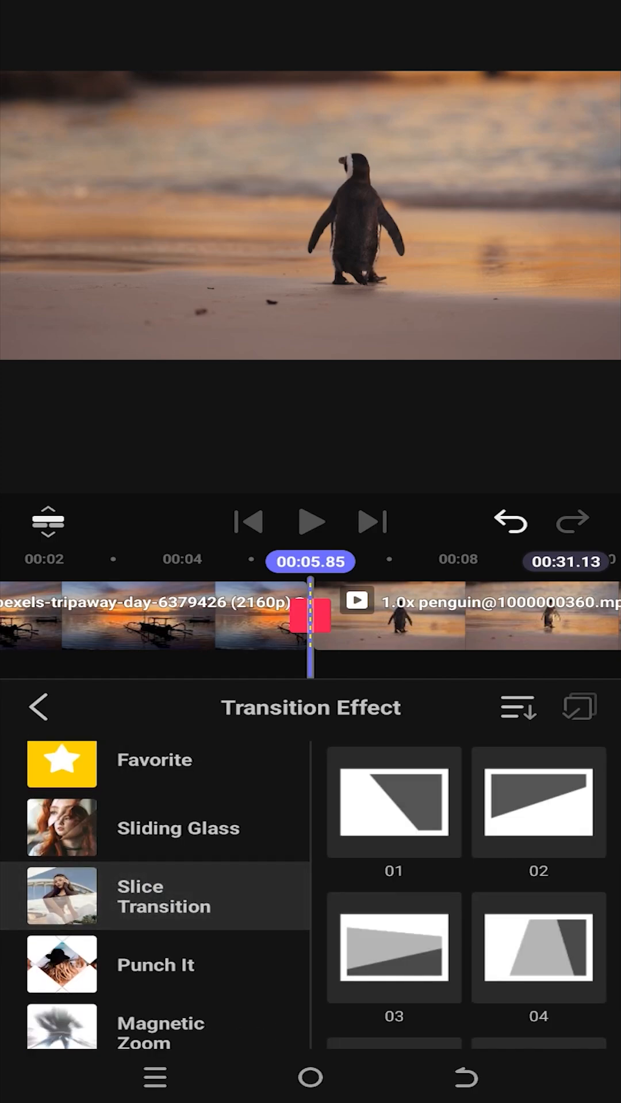
Apply Slice Transition 06 at the junction, close the panel and preview playback
{"action": "scroll", "scroll_direction": "down", "scroll_amount": 3}
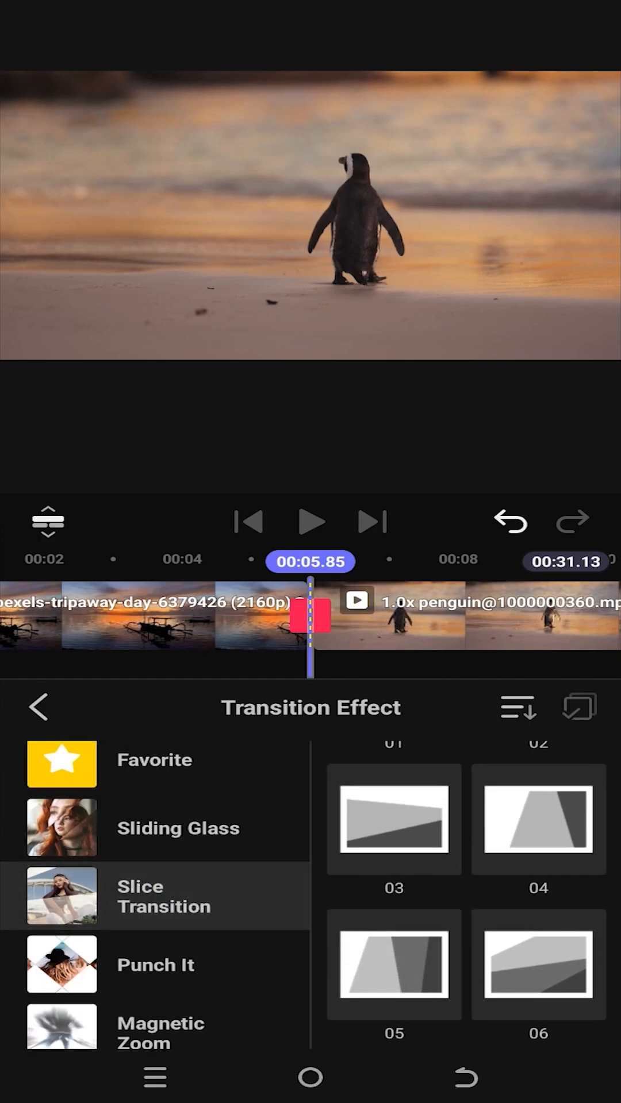
{"action": "left_click", "coordinate": [394, 964]}
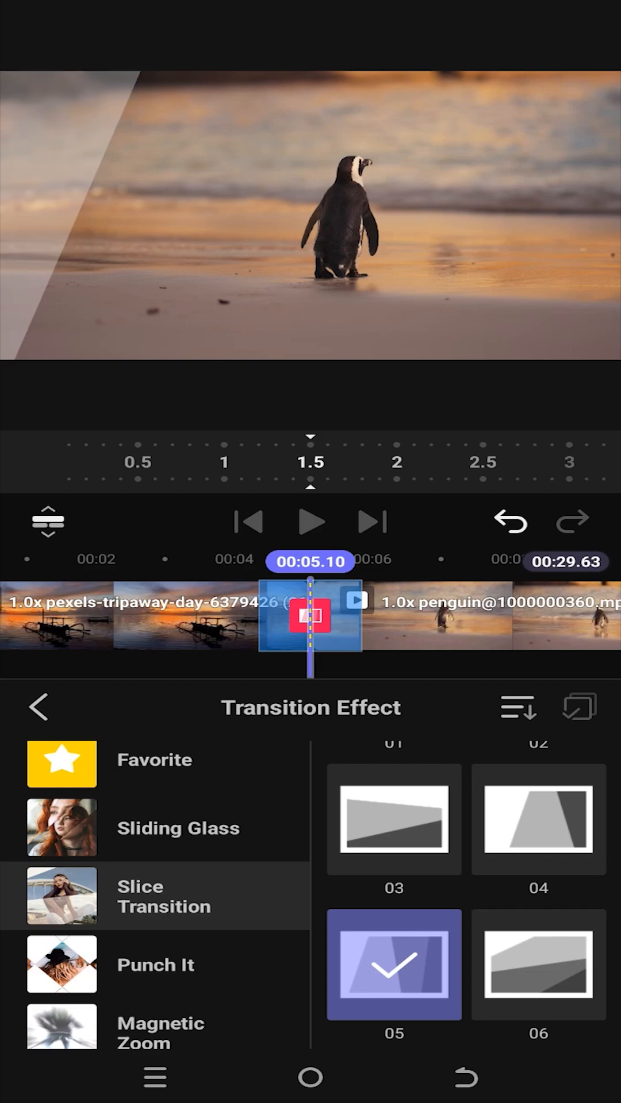
{"action": "left_click", "coordinate": [537, 966]}
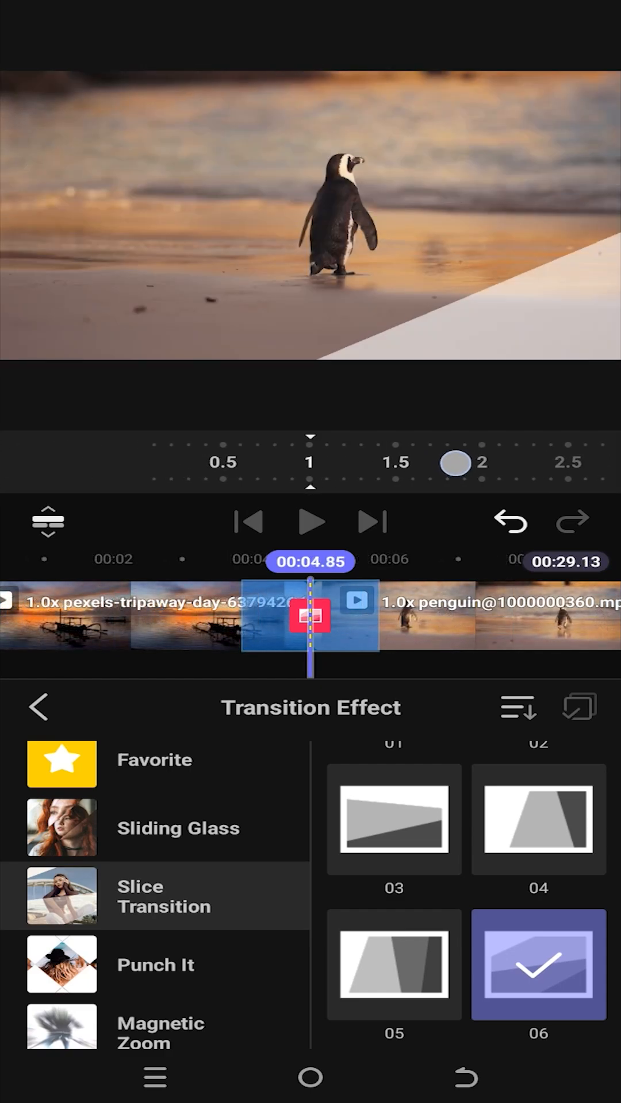
{"action": "left_click", "coordinate": [39, 708]}
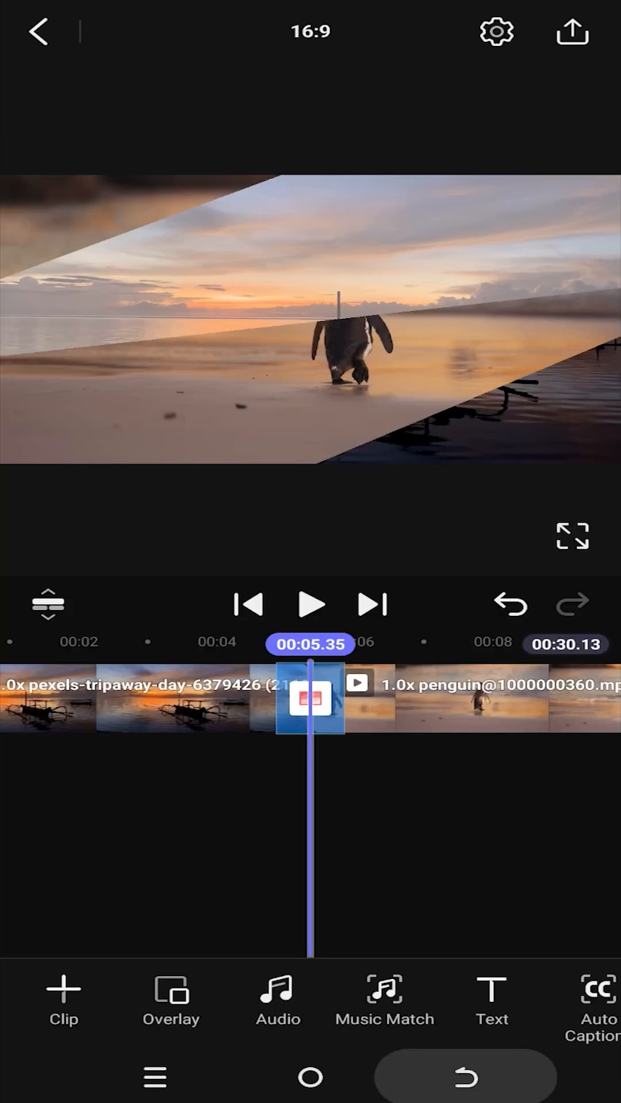
{"action": "left_click", "coordinate": [310, 604]}
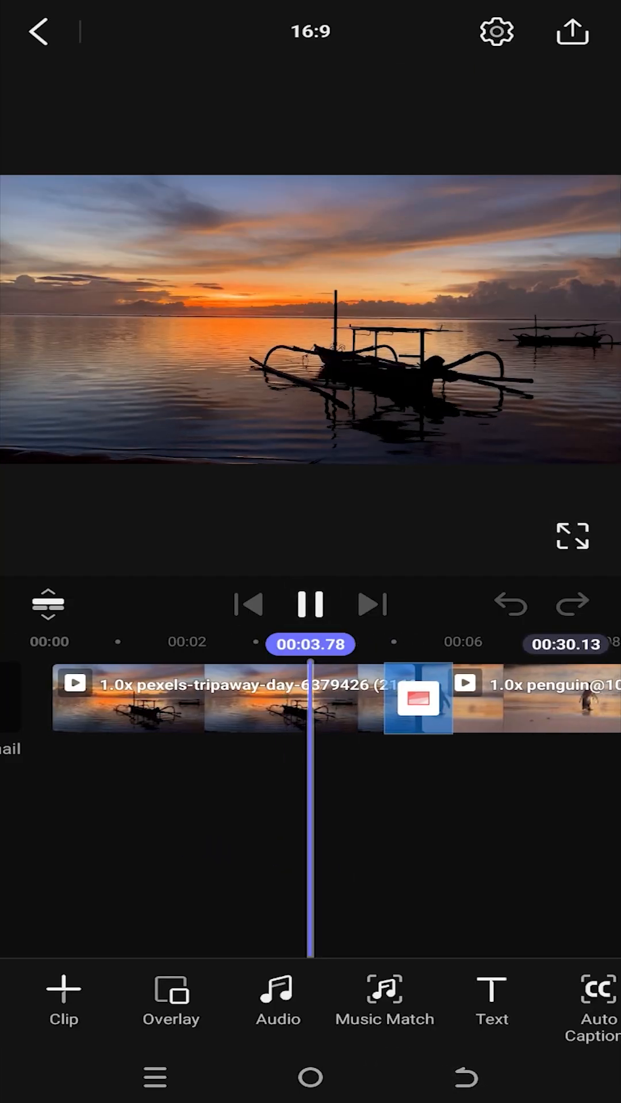